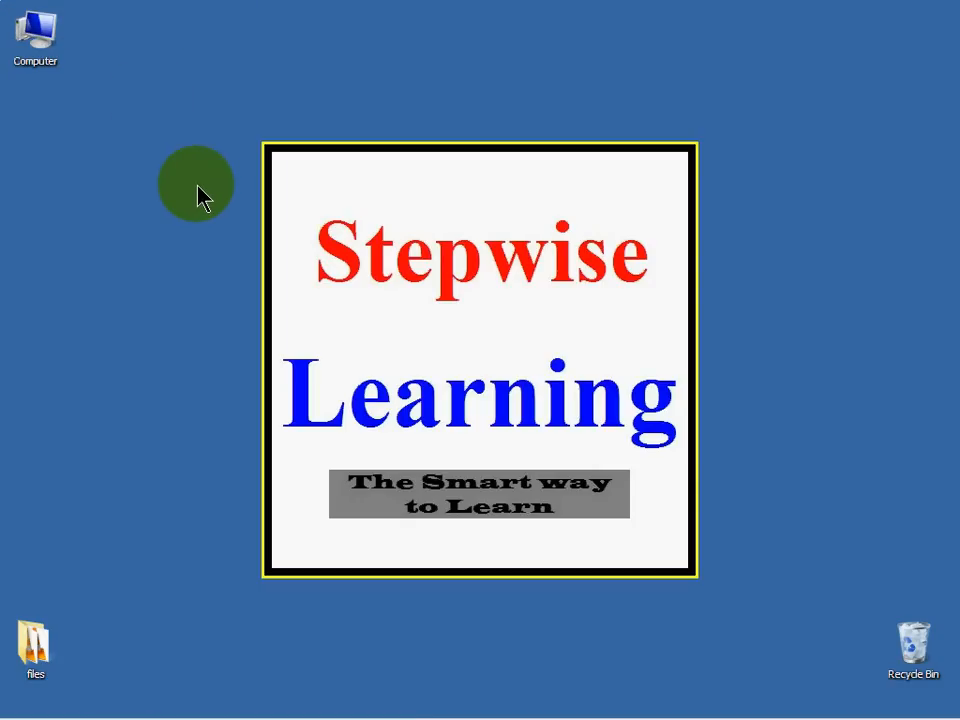
mouse_move(490, 330)
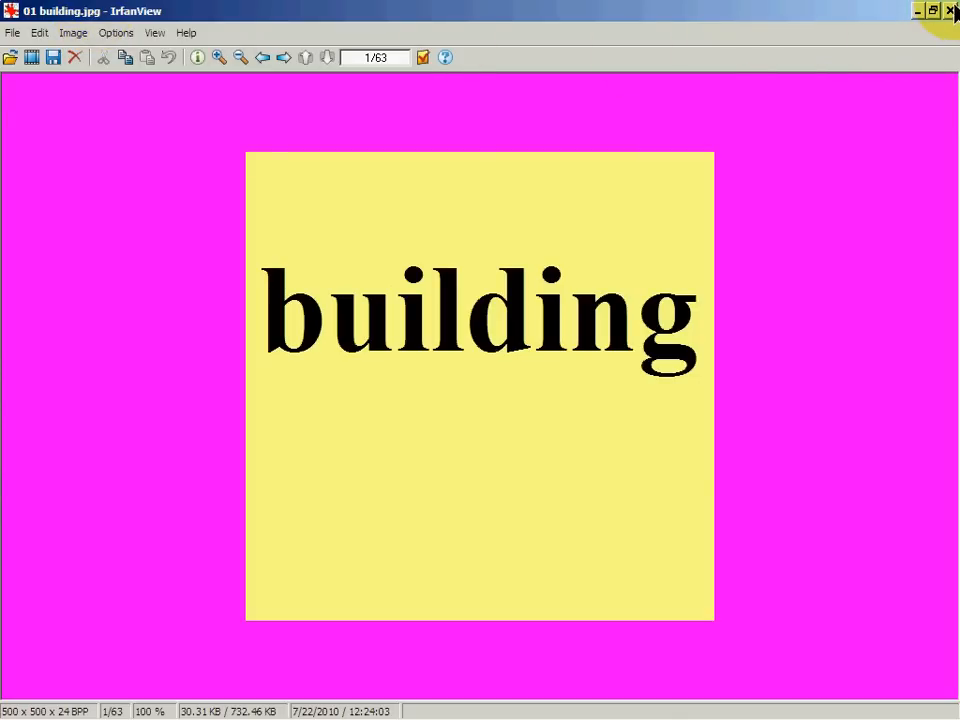
Close the IrfanView window showing 01 building.jpg
click(951, 11)
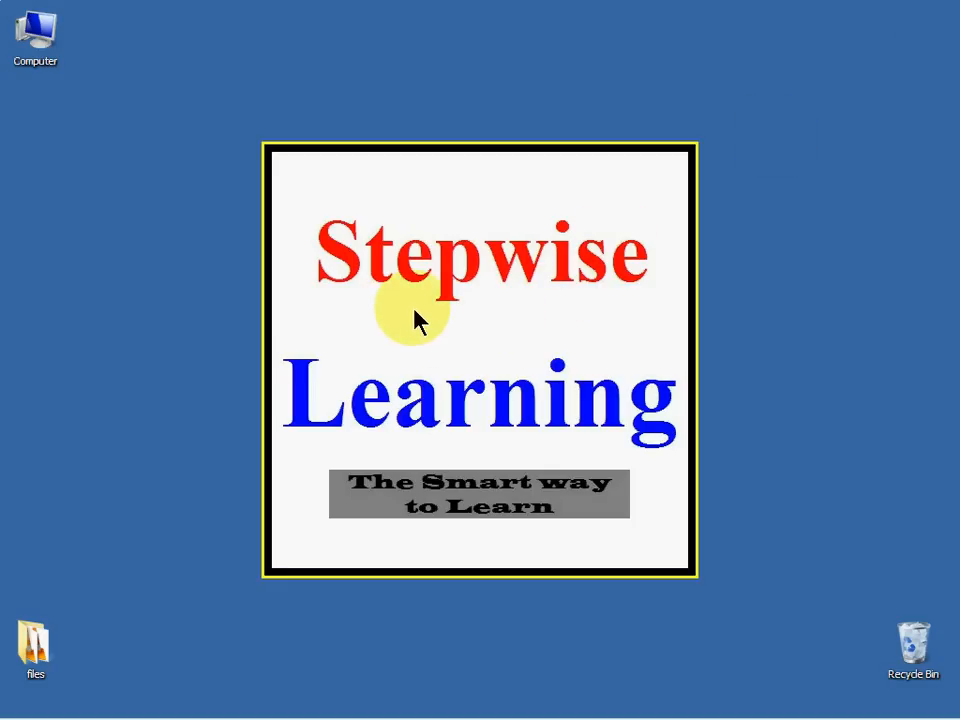
mouse_move(480, 325)
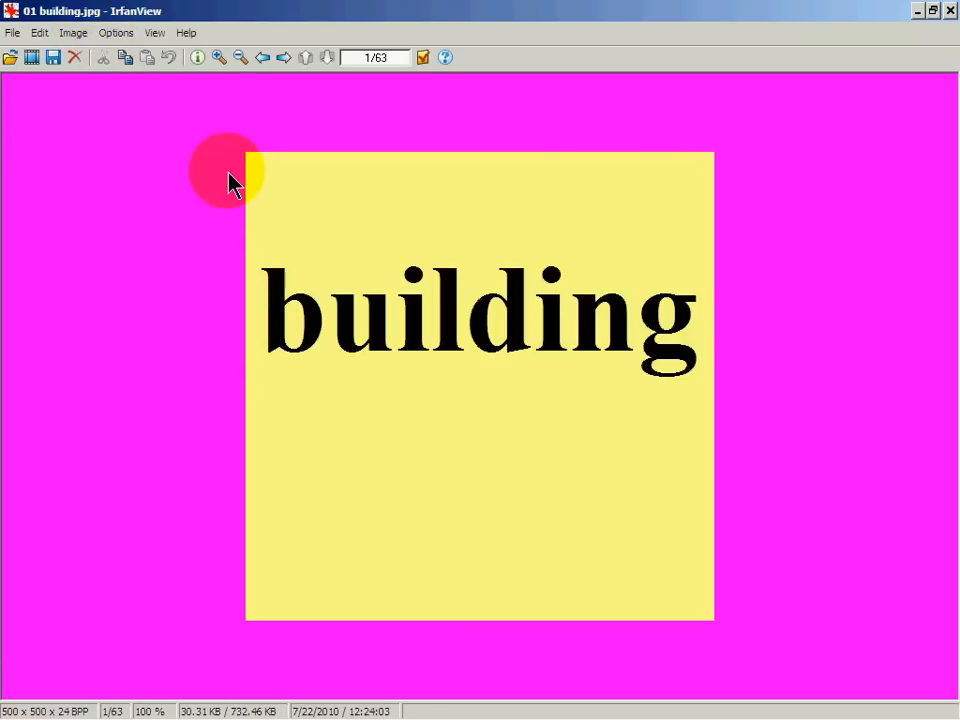
mouse_move(283, 57)
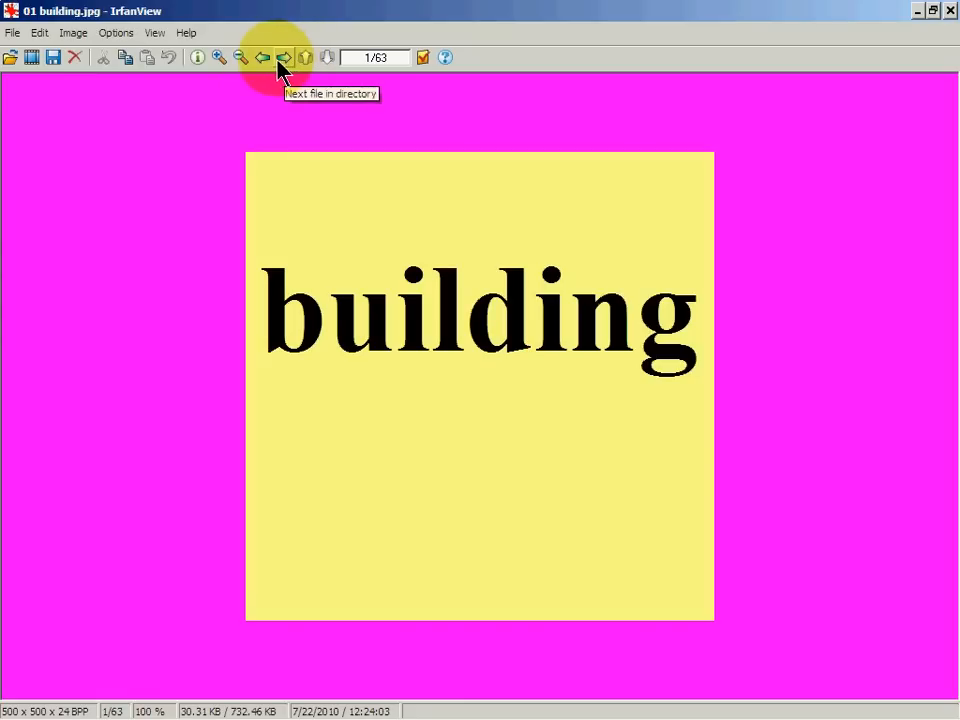
mouse_move(335, 108)
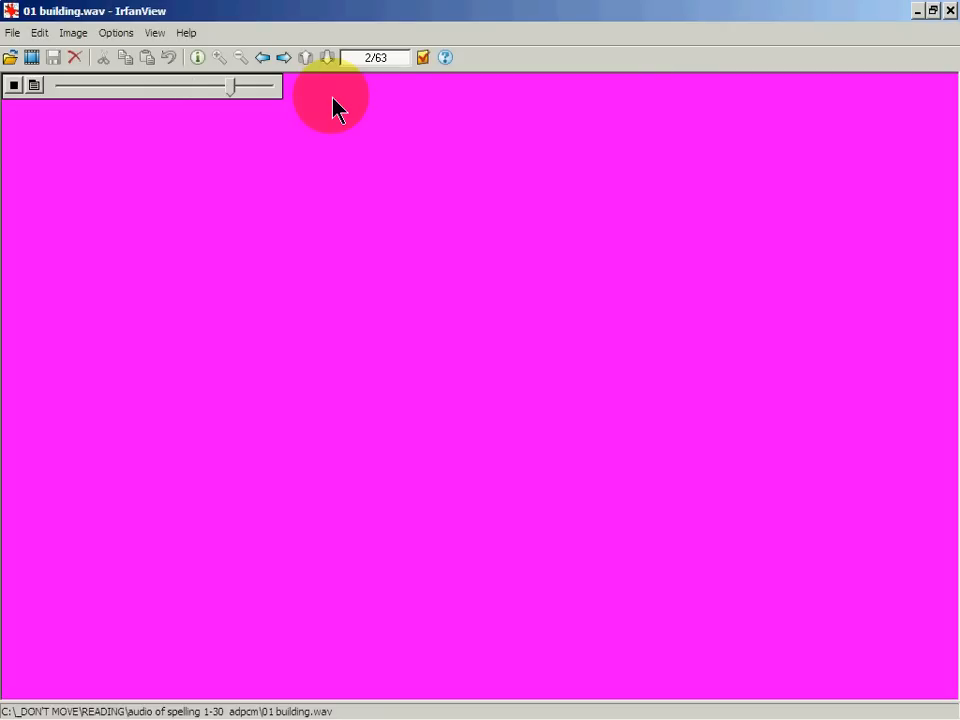
Reopen the building picture and advance through building.wav to 02 massive.wav
click(14, 84)
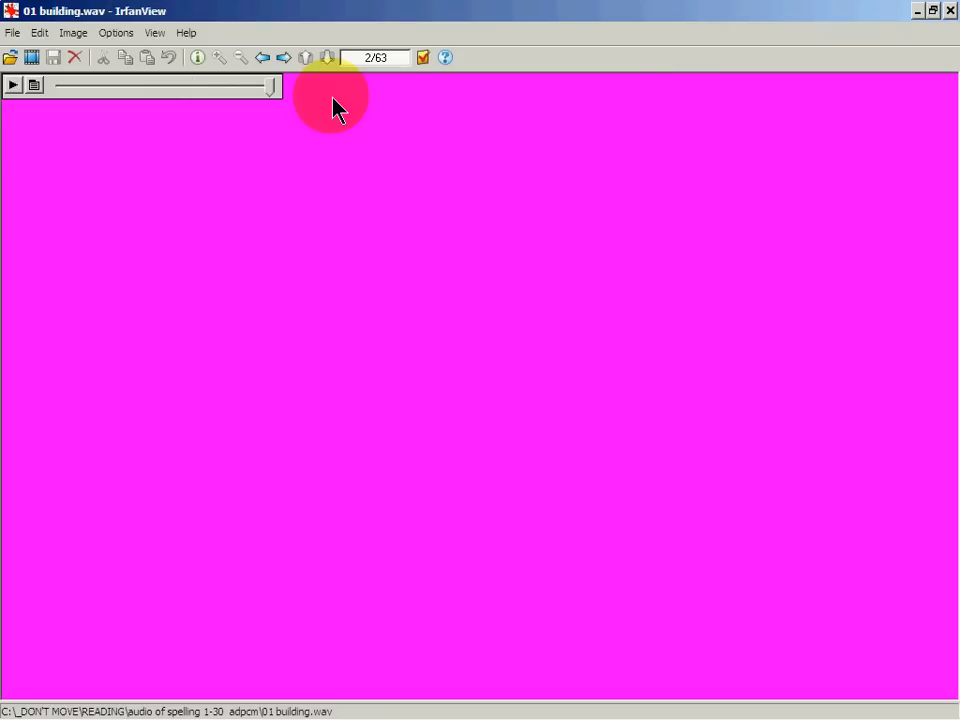
click(283, 57)
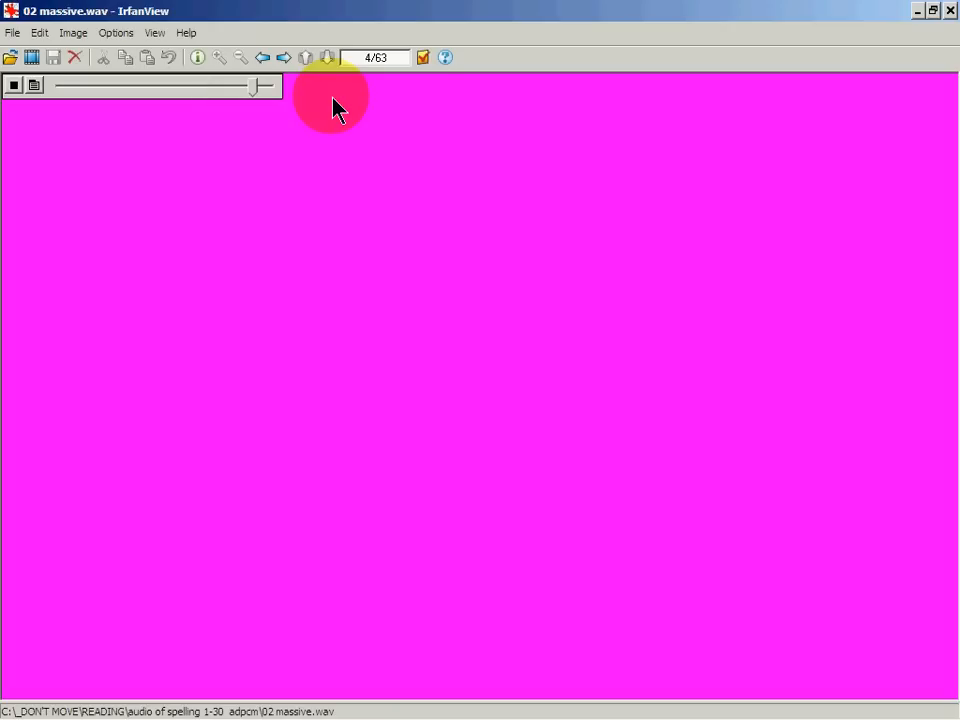
Step past 03 something.jpg and its audio to 04 imagine.jpg, file 7 of 63
click(14, 85)
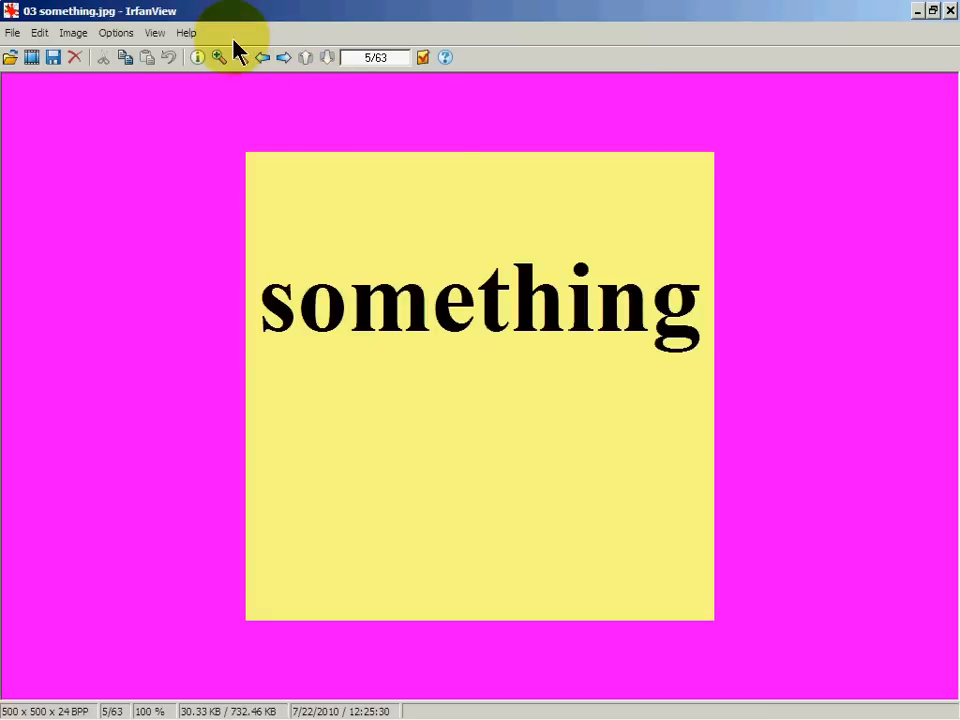
click(262, 57)
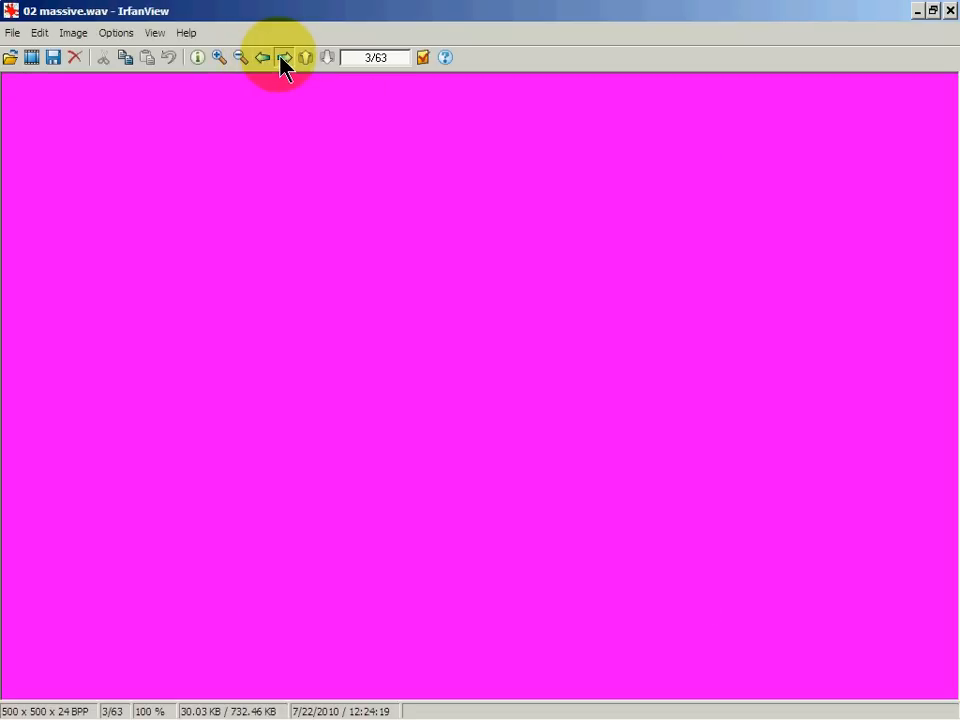
click(285, 57)
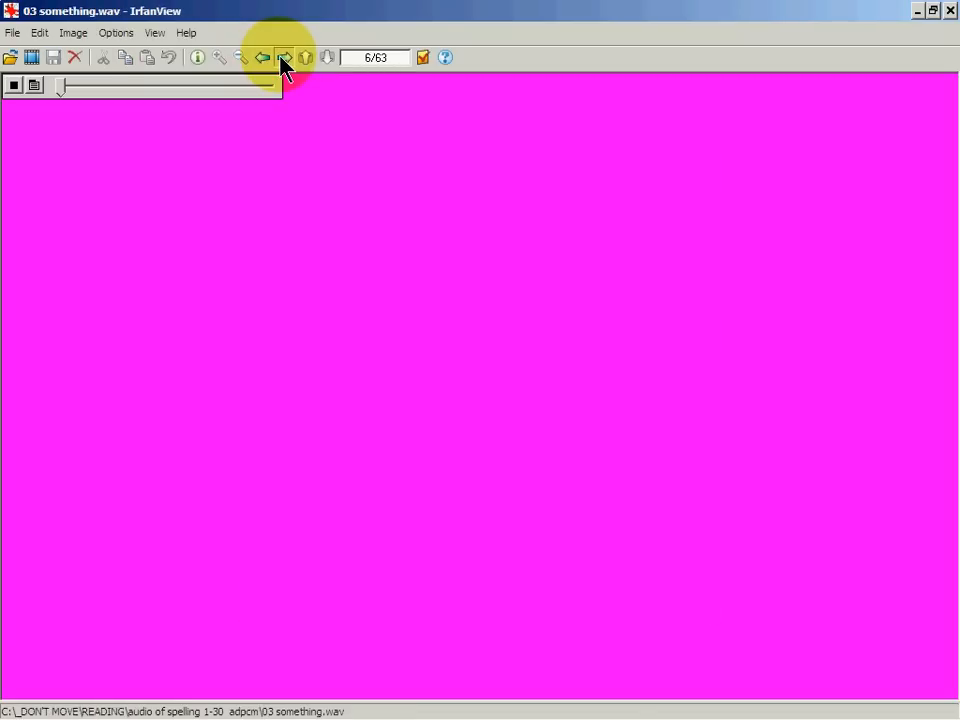
click(285, 57)
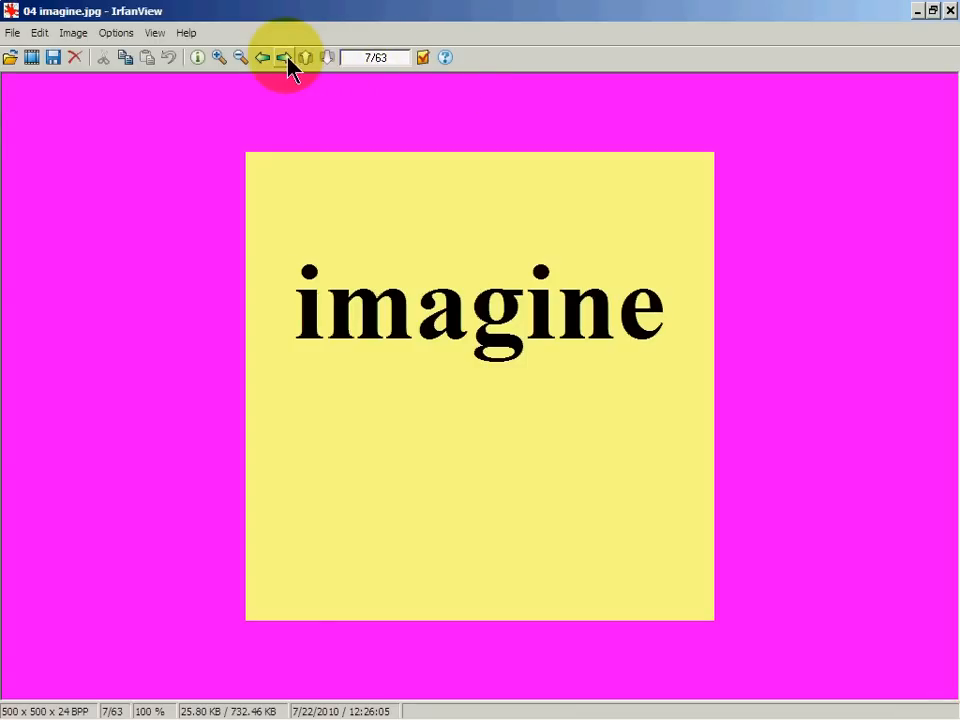
mouse_move(360, 70)
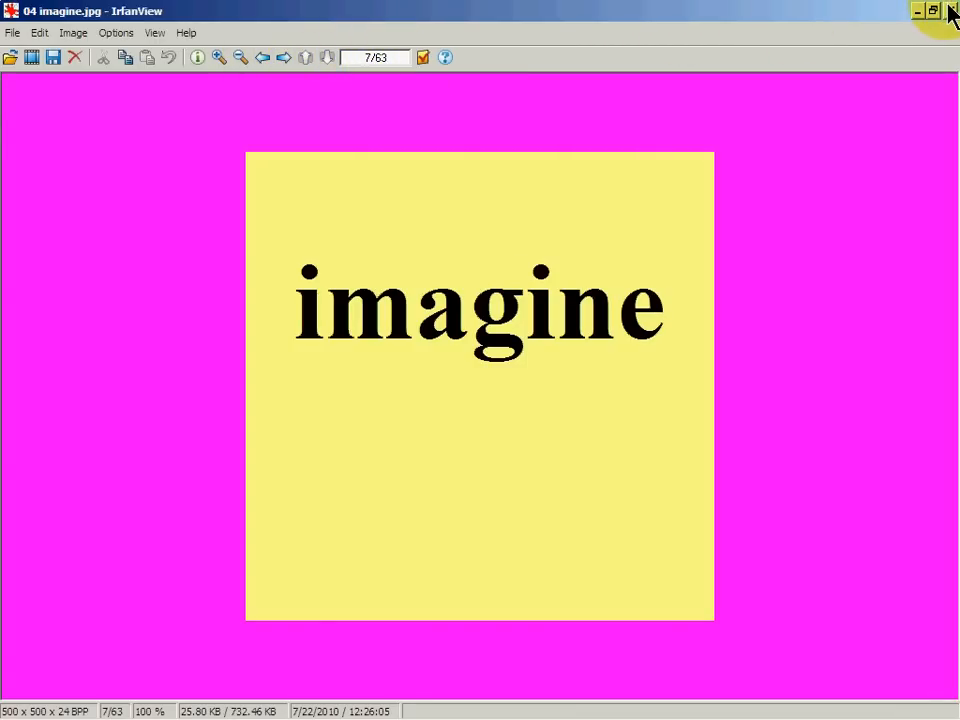
Close IrfanView to reveal the Stepwise Learning desktop
click(949, 11)
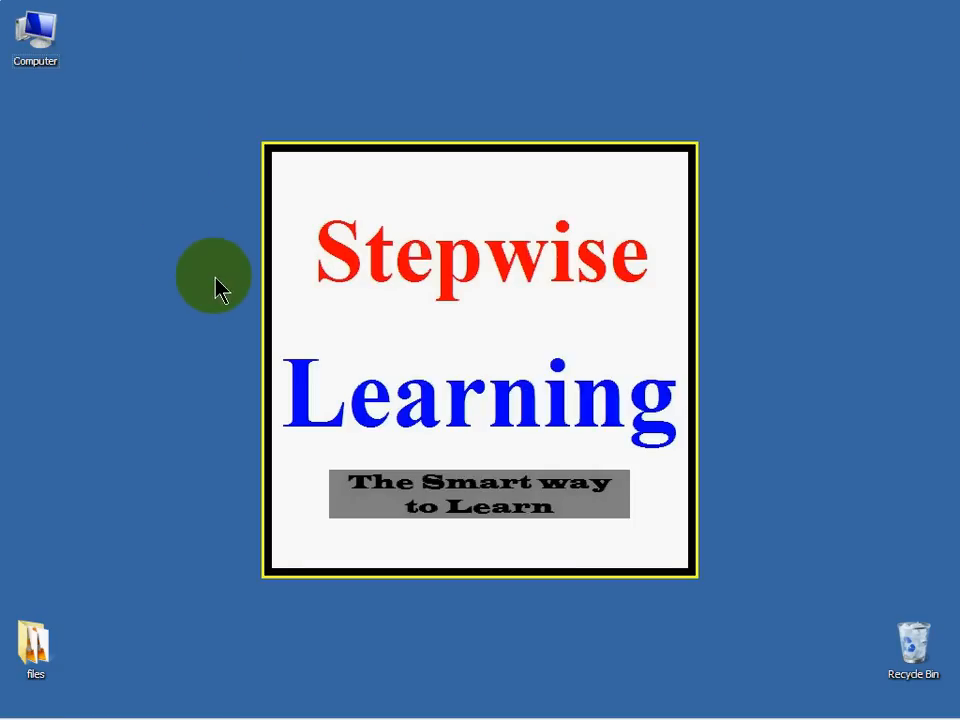
mouse_move(280, 448)
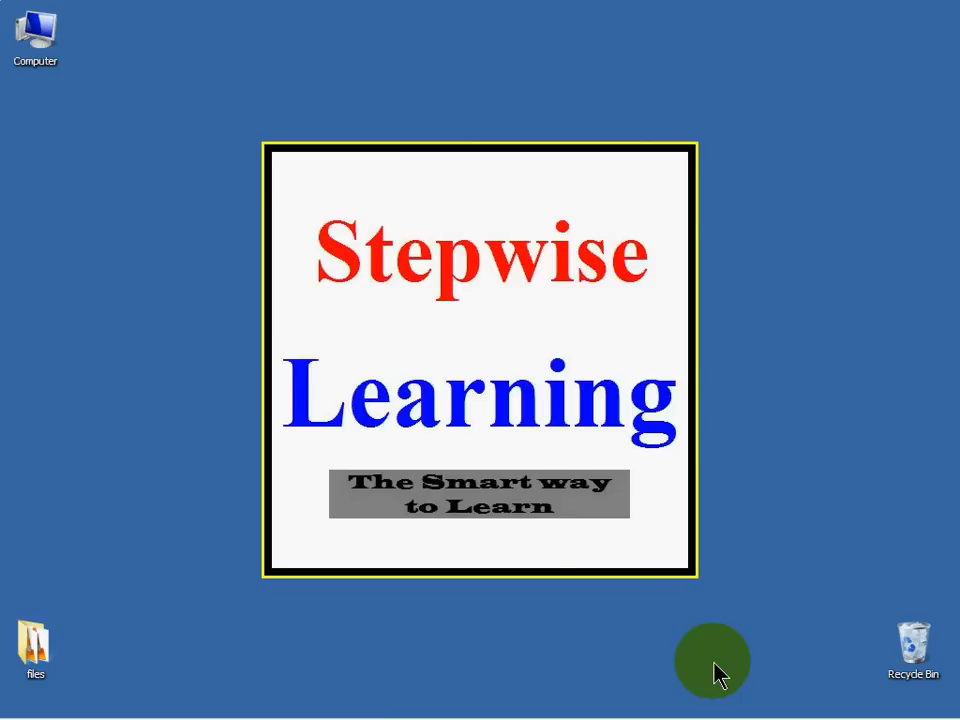
mouse_move(478, 332)
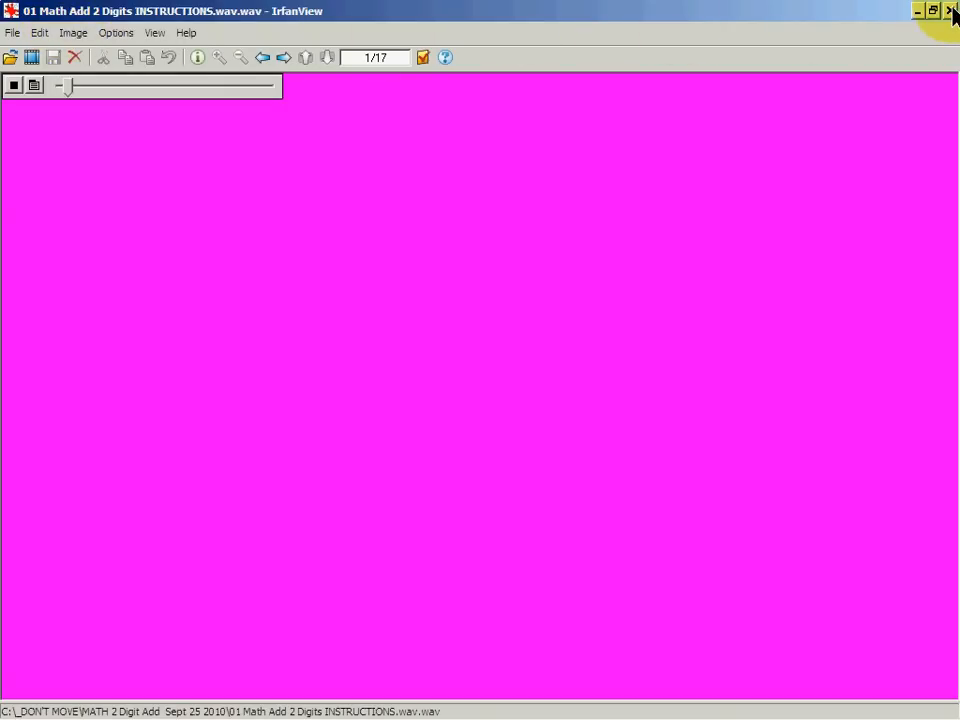
mouse_move(949, 11)
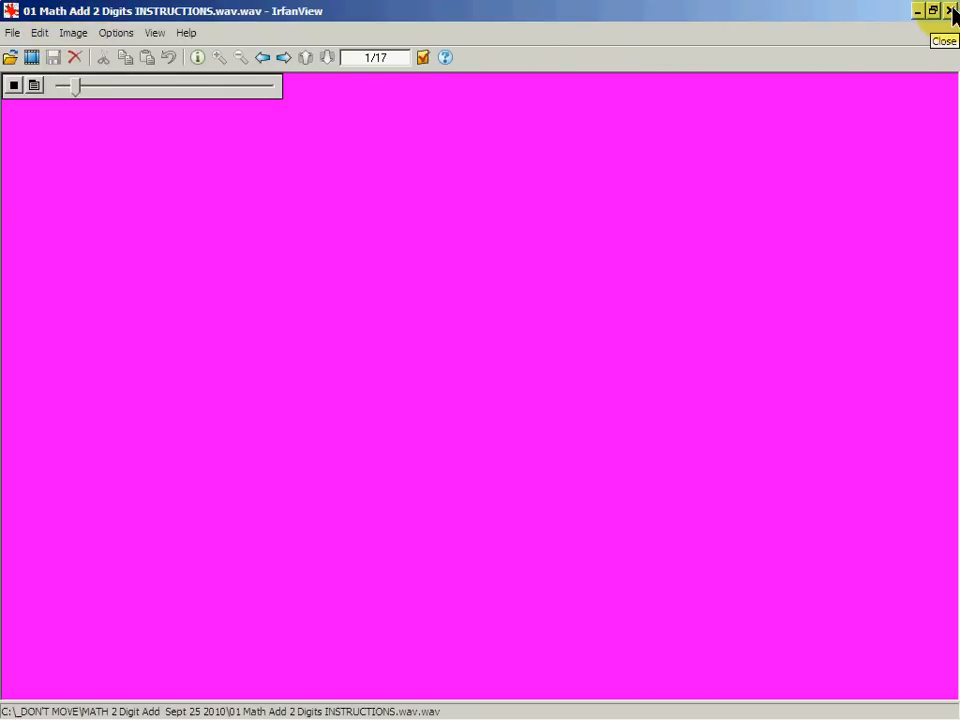
Close IrfanView after 01 Math Add 2 Digits INSTRUCTIONS.wav plays
click(949, 11)
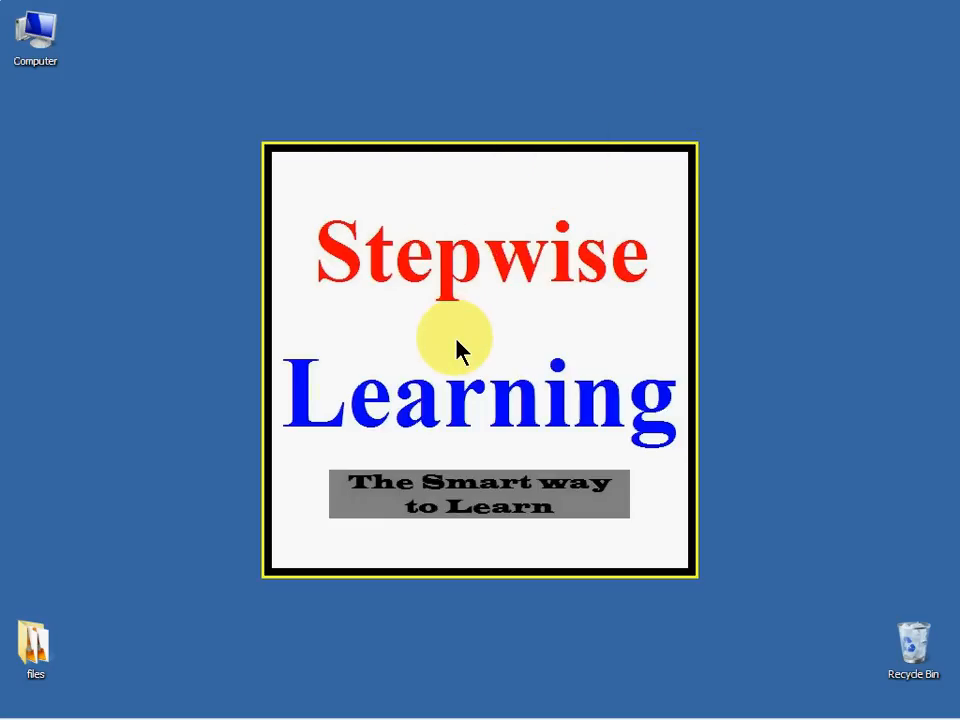
mouse_move(478, 330)
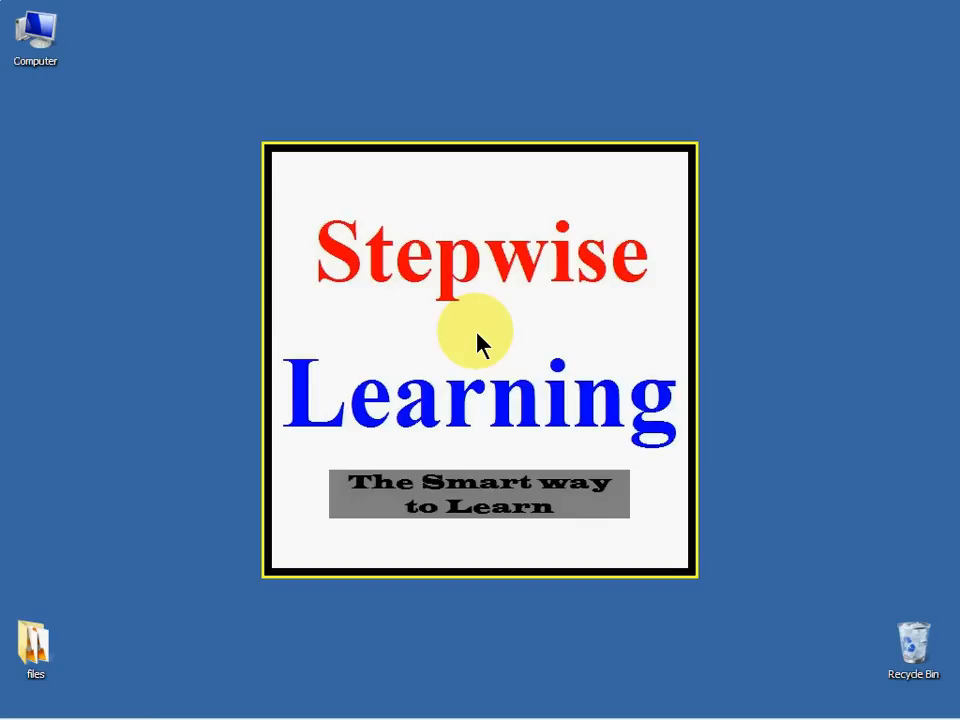
mouse_move(10, 130)
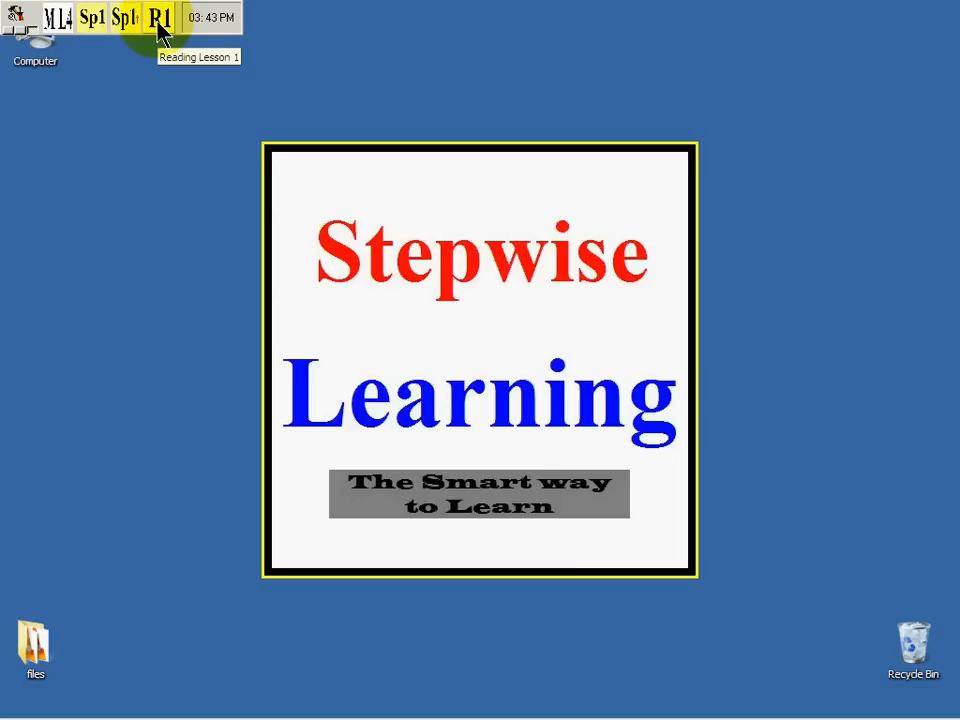
mouse_move(170, 120)
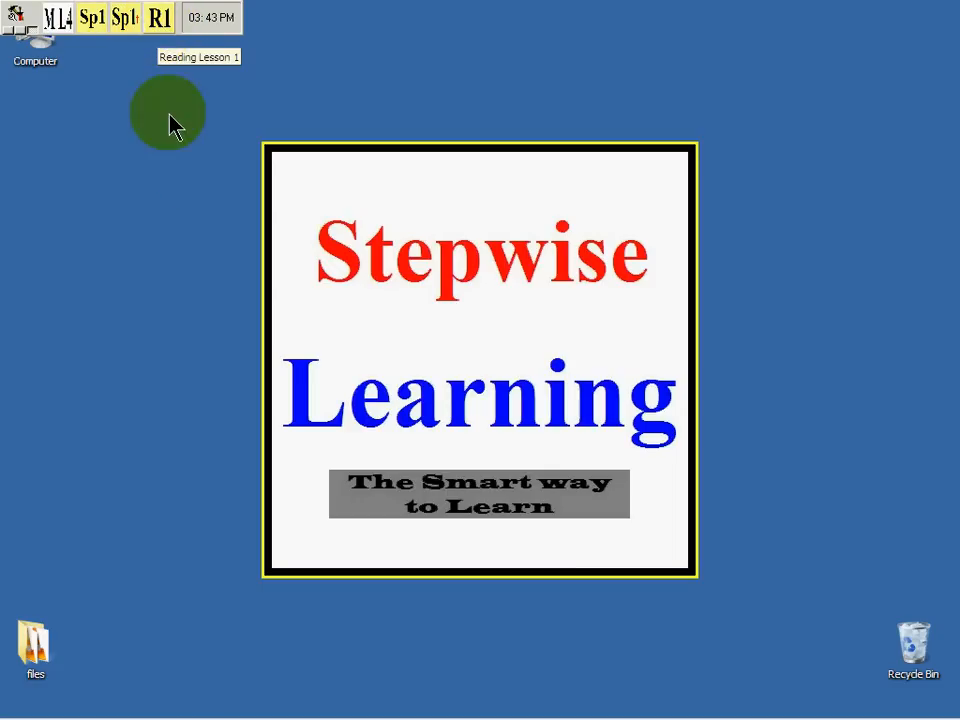